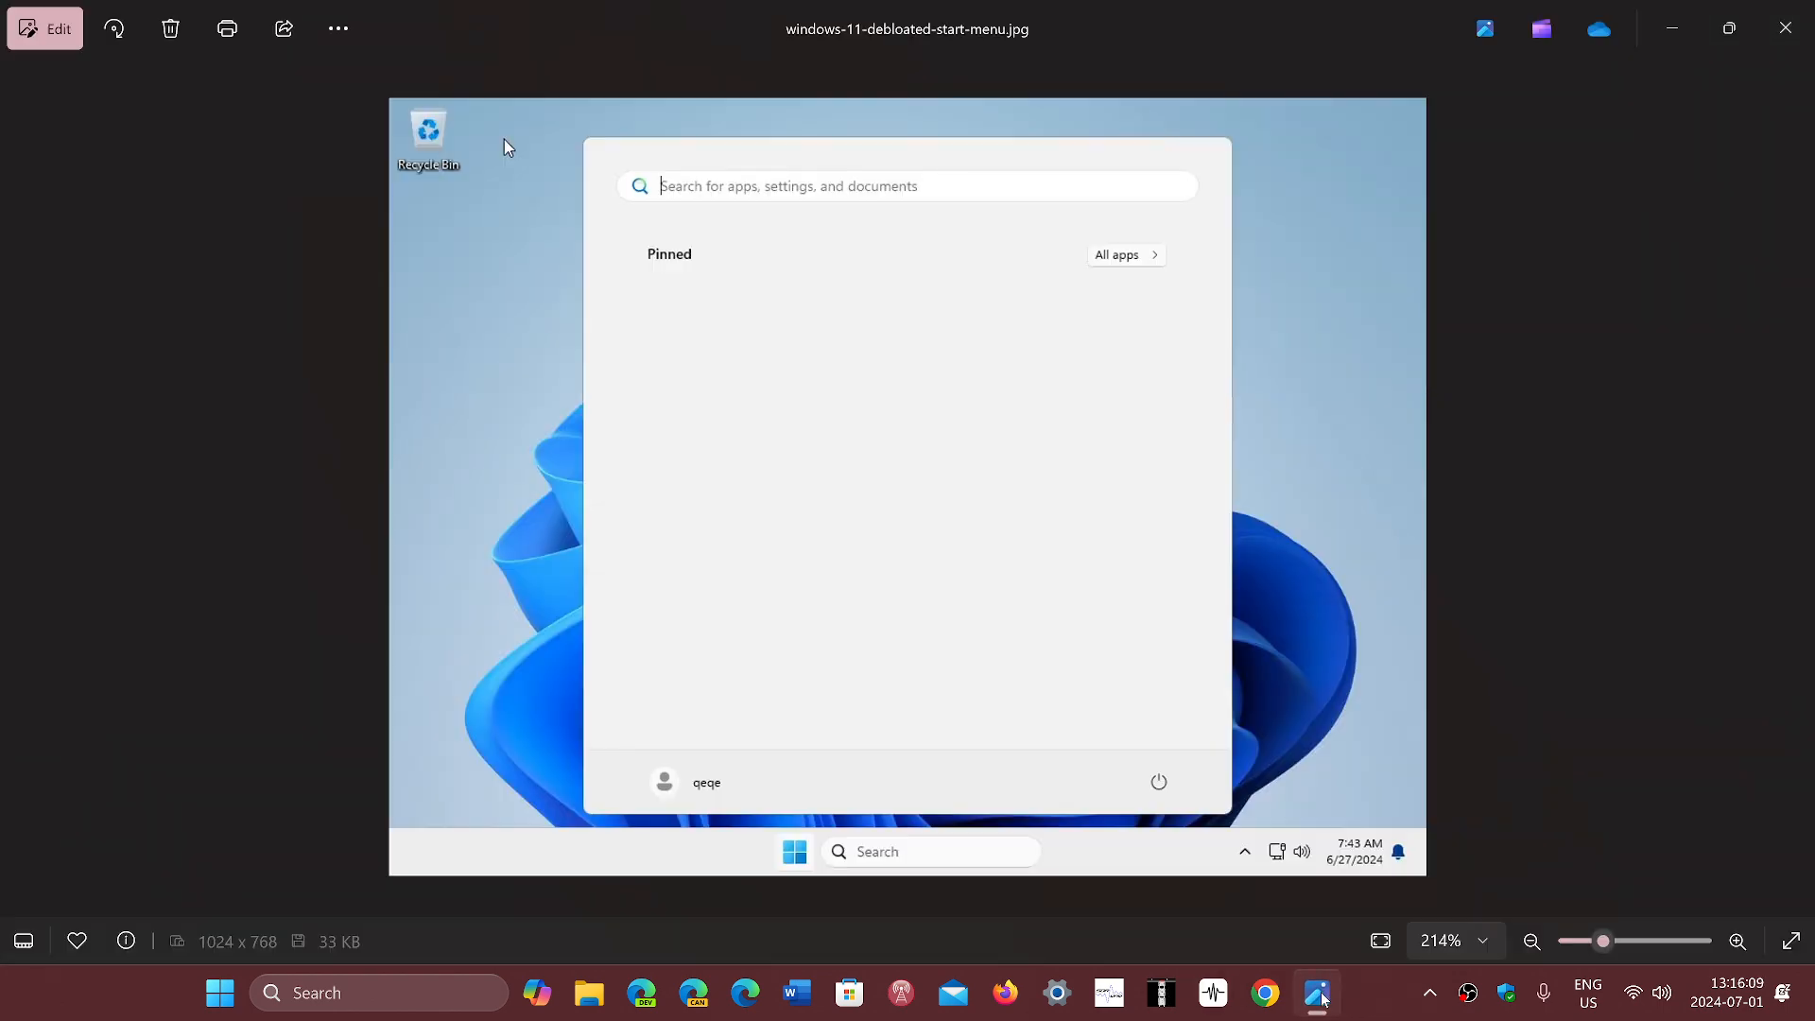
{"action": "mouse_move", "coordinate": [1479, 650]}
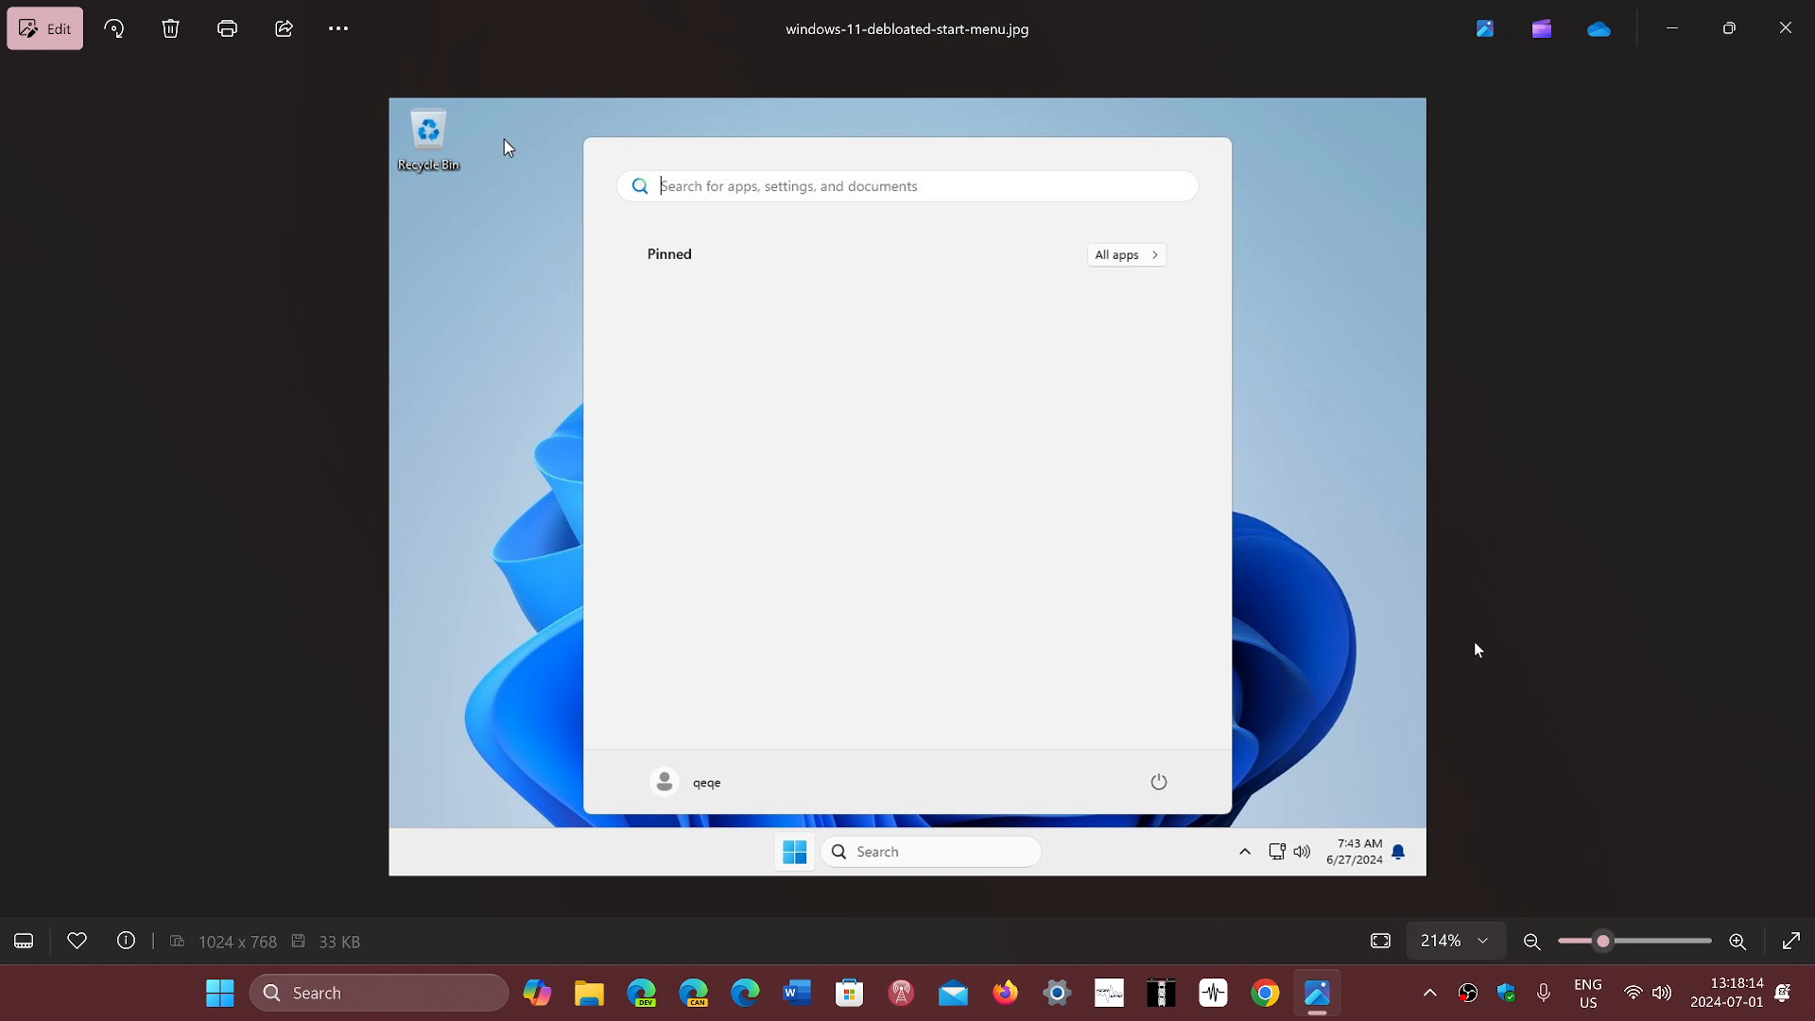
{"action": "mouse_move", "coordinate": [1551, 394]}
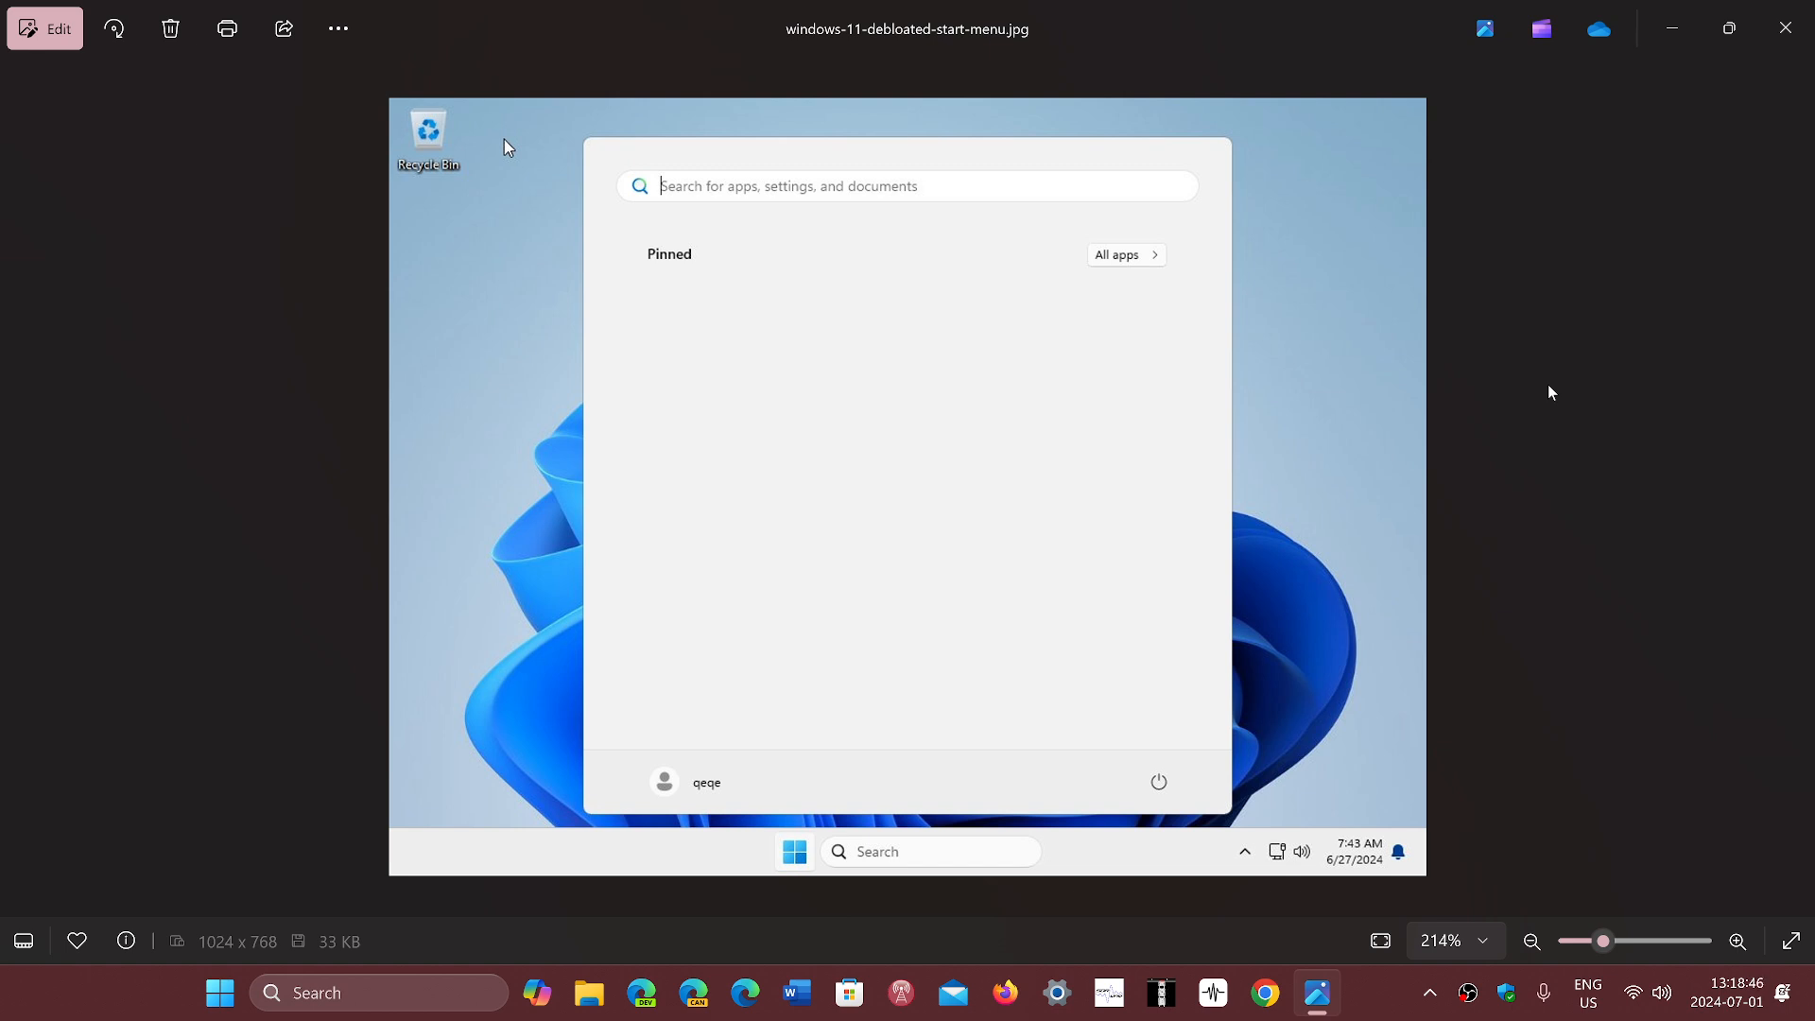
{"action": "mouse_move", "coordinate": [1601, 331]}
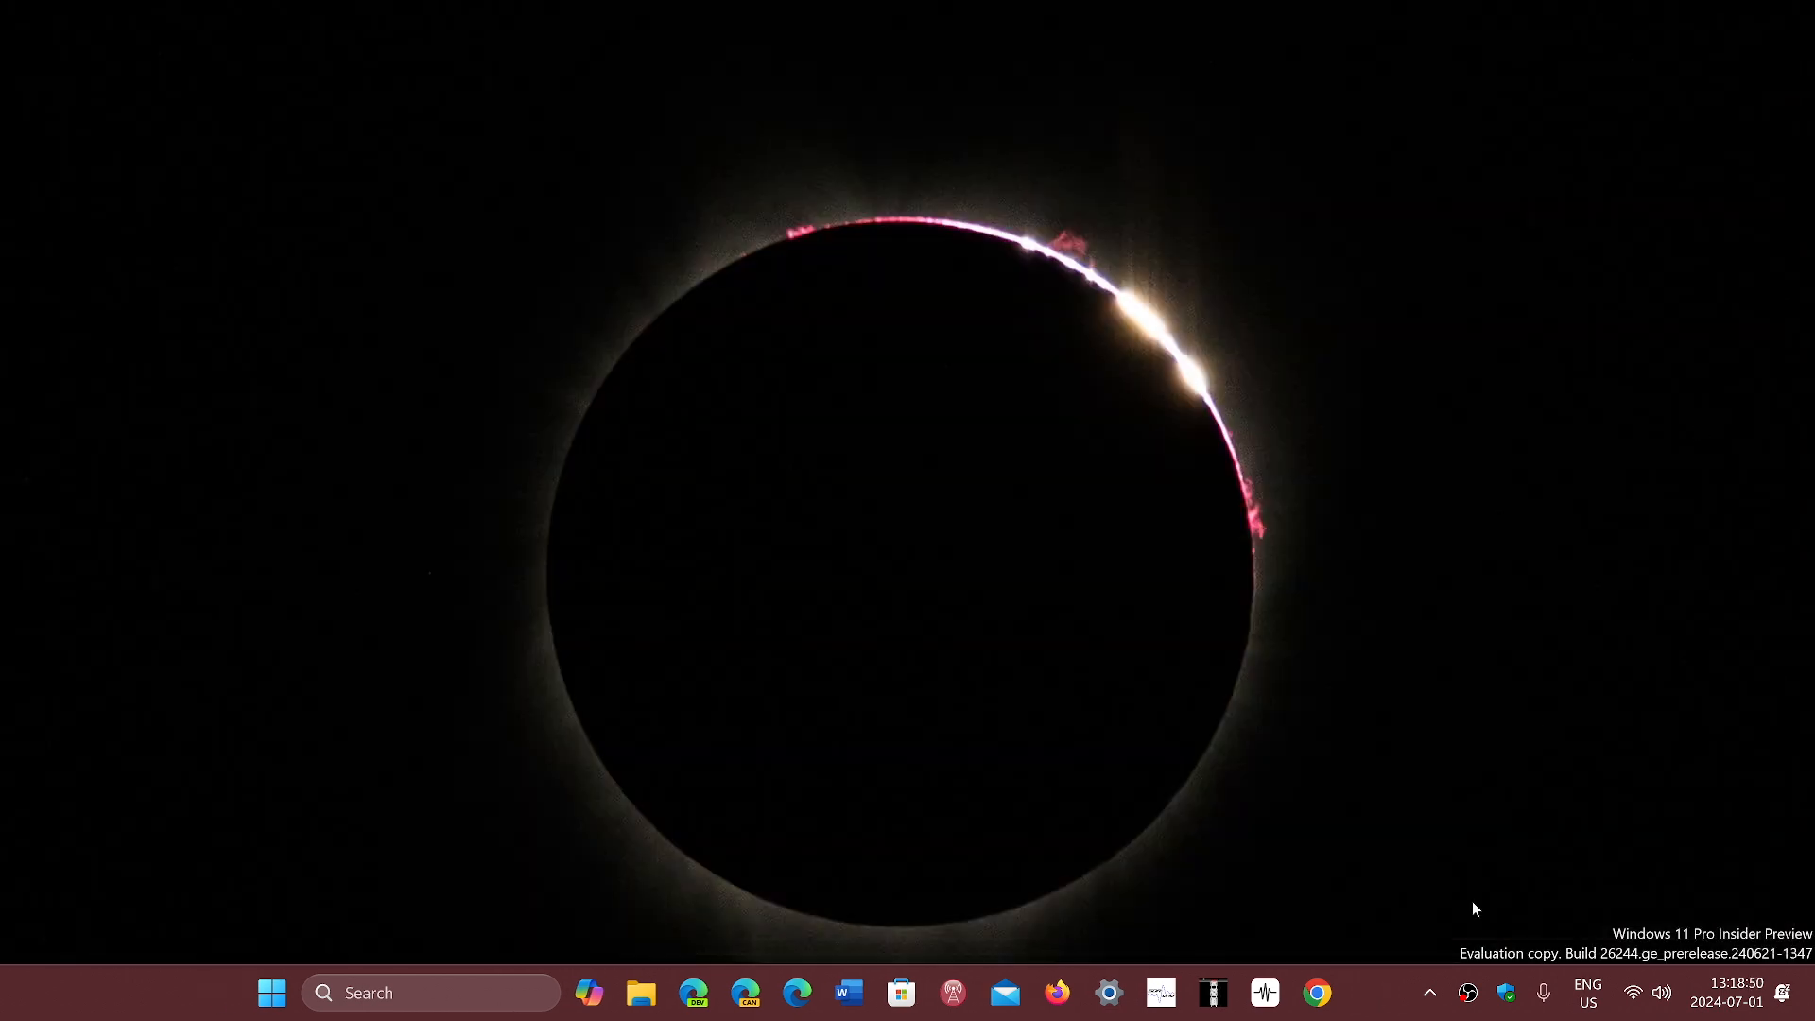
{"action": "mouse_move", "coordinate": [1367, 1006]}
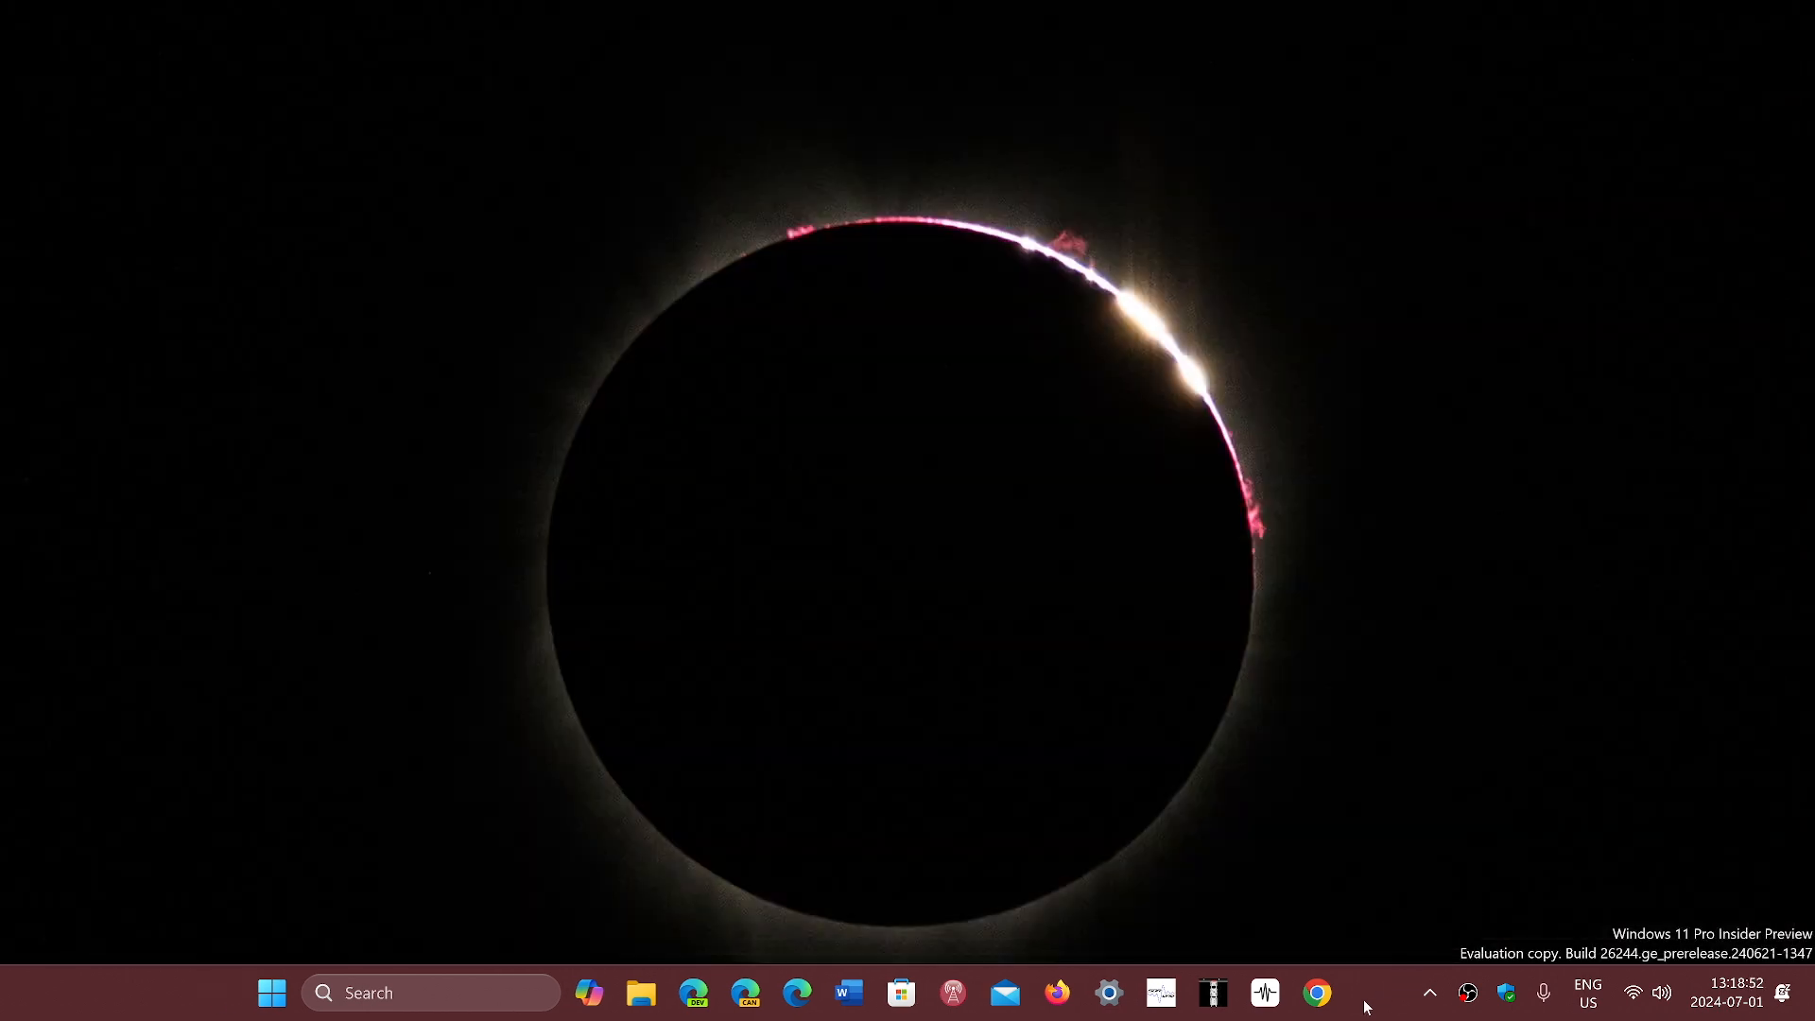